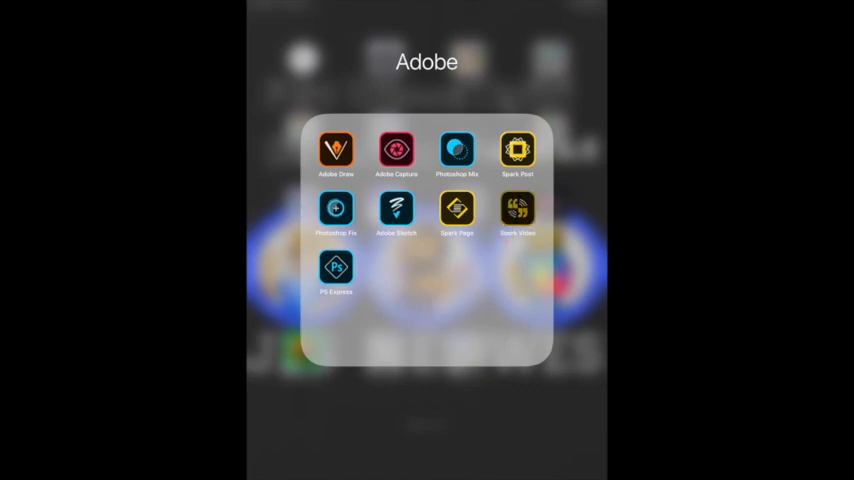
- Launch Spark Video from the Adobe folder on the Home Screen
click(517, 210)
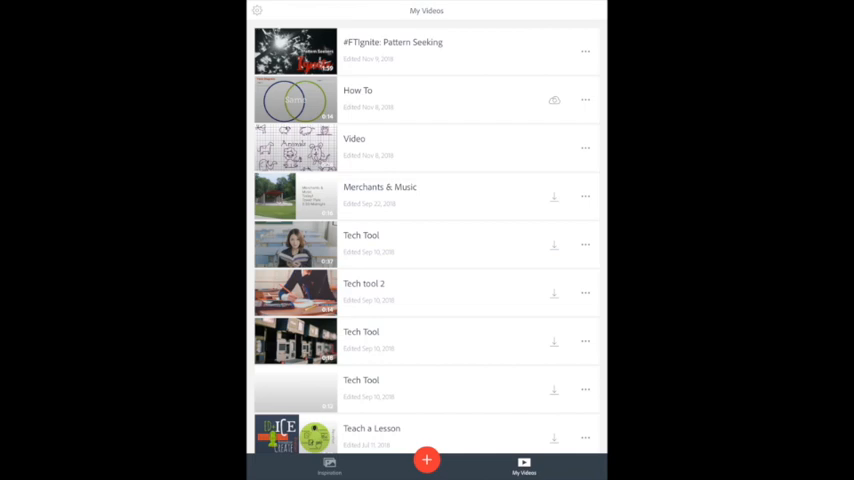
- Create a new video titled 'Sloths' and continue to the story guides
click(426, 460)
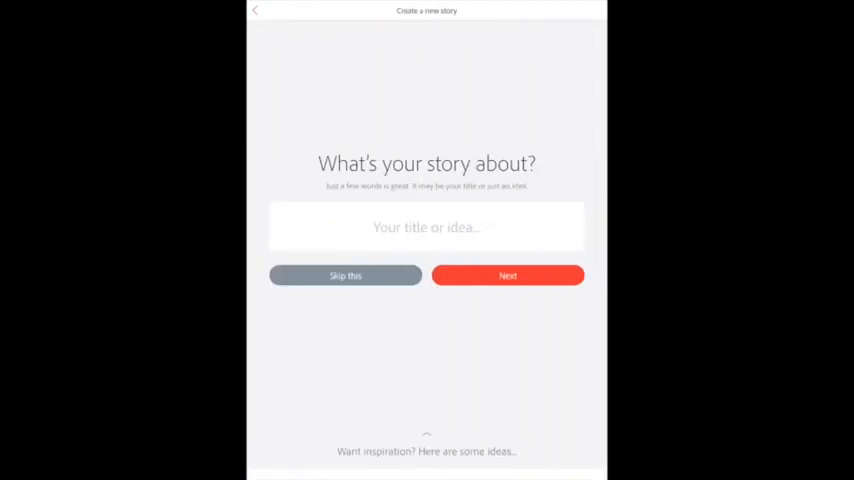
click(426, 227)
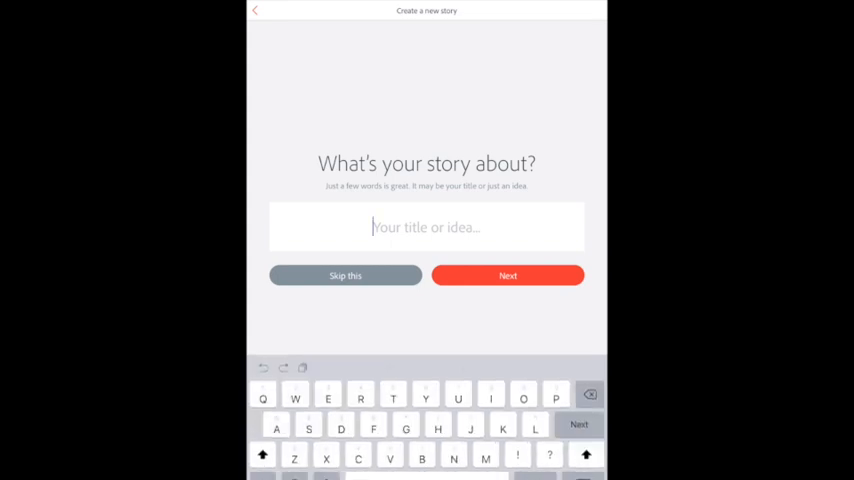
text(Sloths)
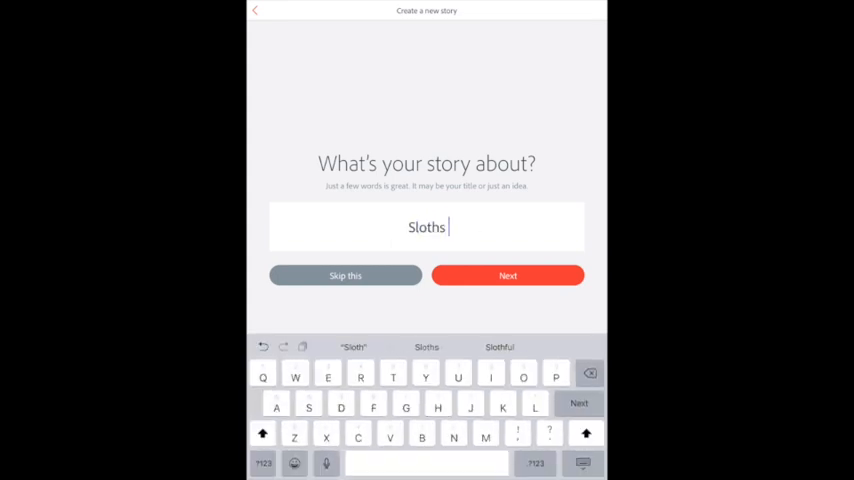
click(507, 275)
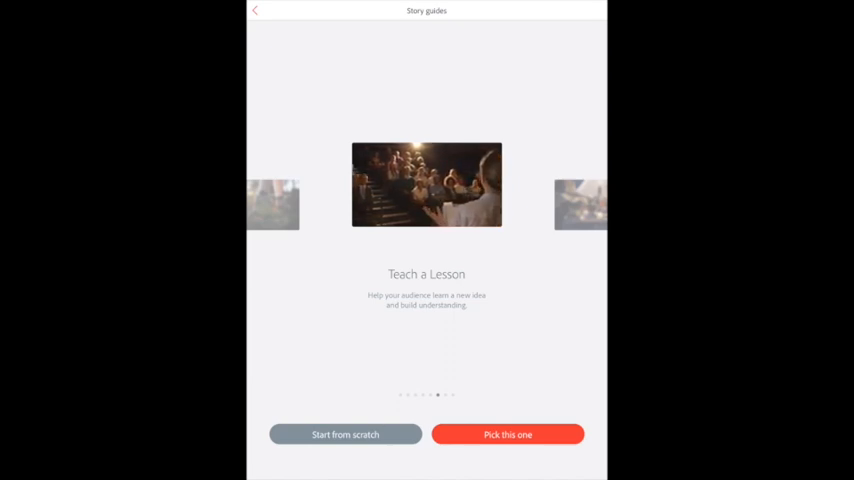
- Pick the Teach a Lesson story guide
click(507, 434)
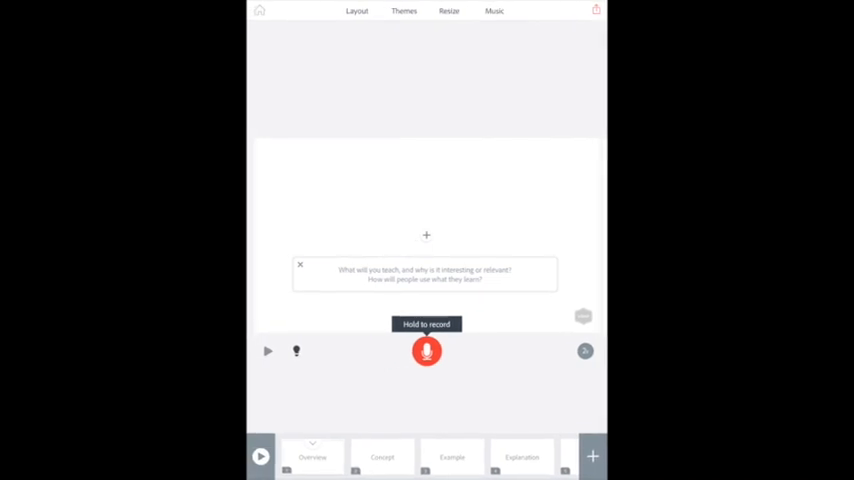
scroll(right, 3)
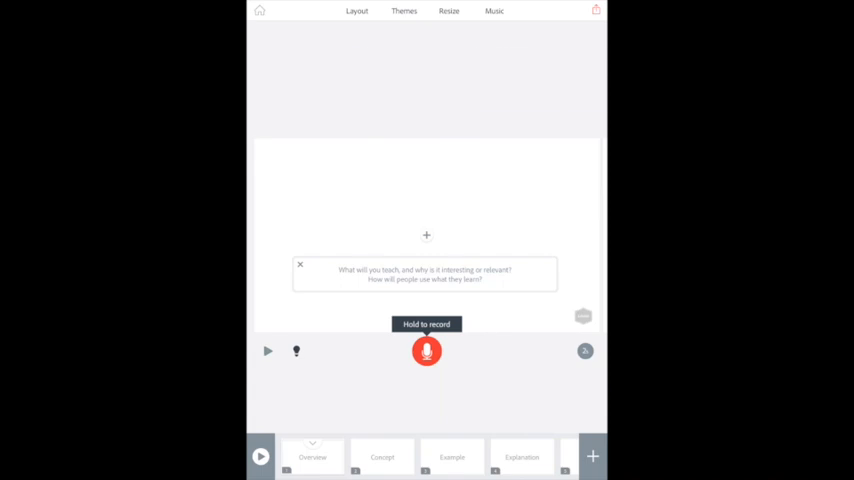
- Apply a gradient theme and switch it to the teal colour variation
click(356, 11)
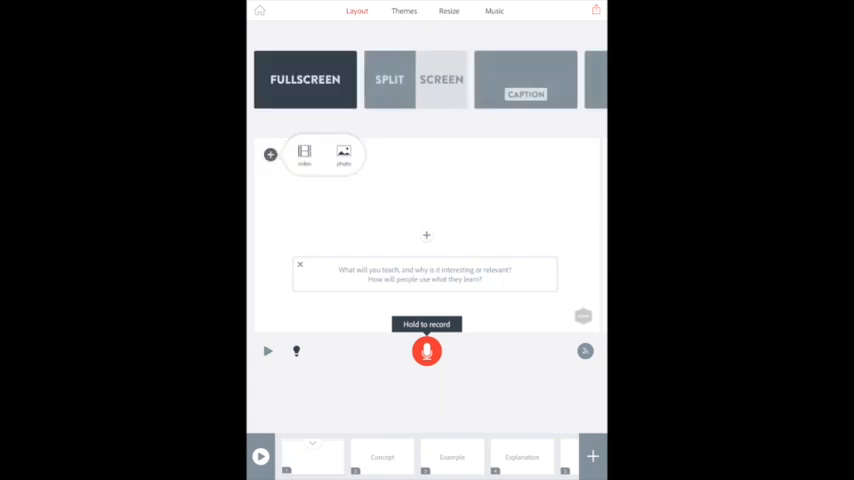
click(404, 11)
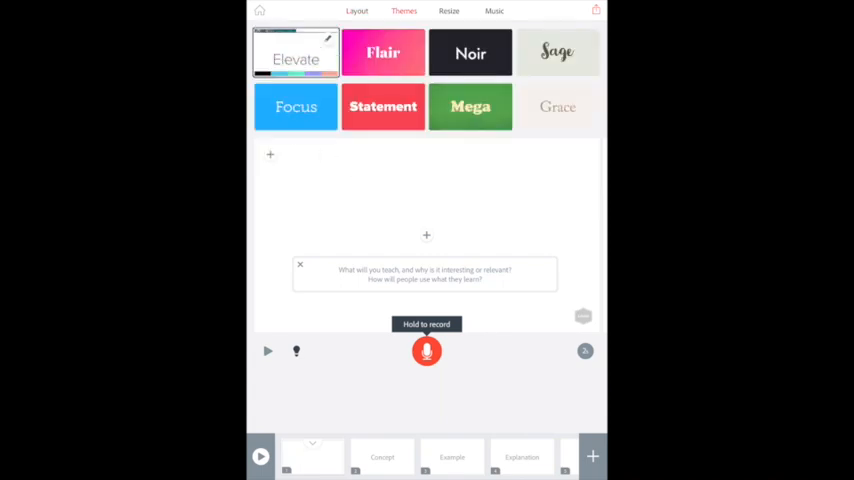
click(383, 52)
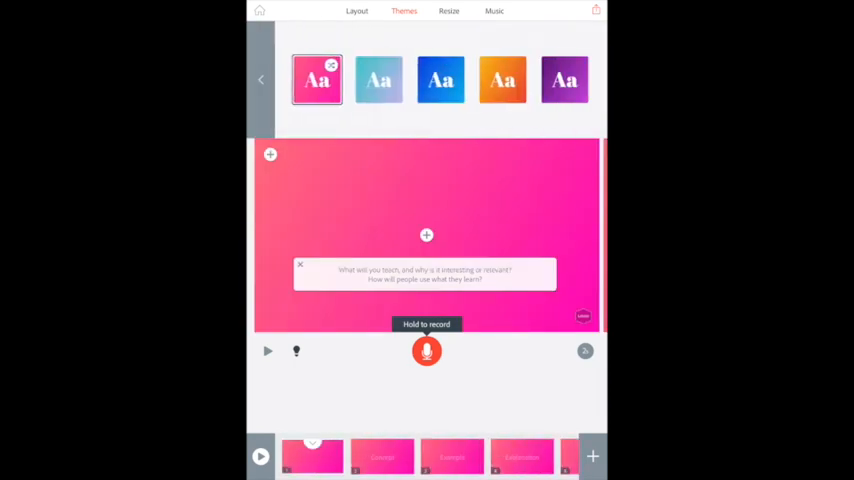
click(441, 80)
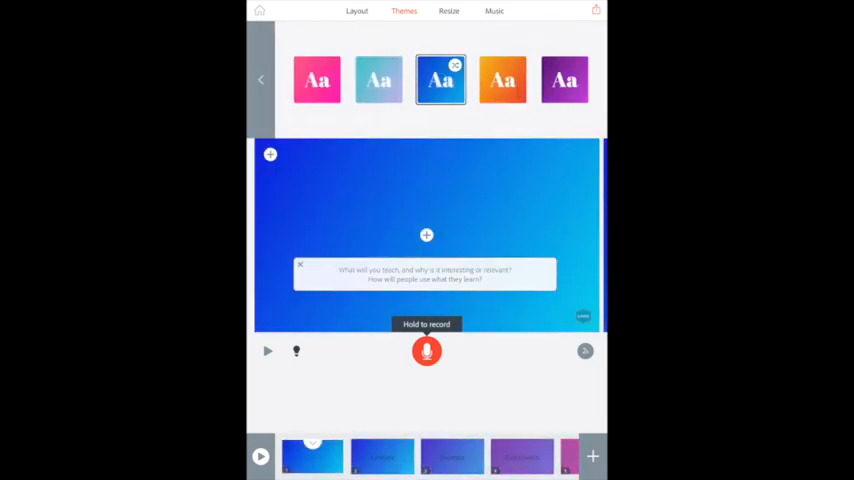
click(378, 80)
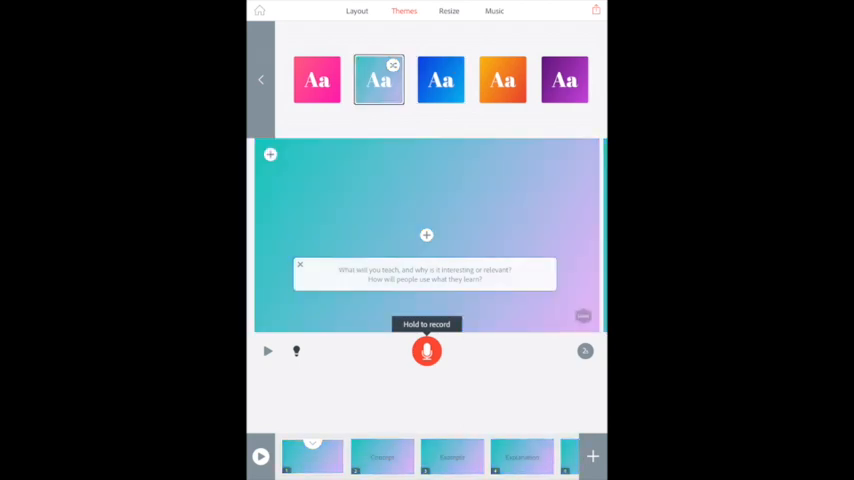
click(448, 11)
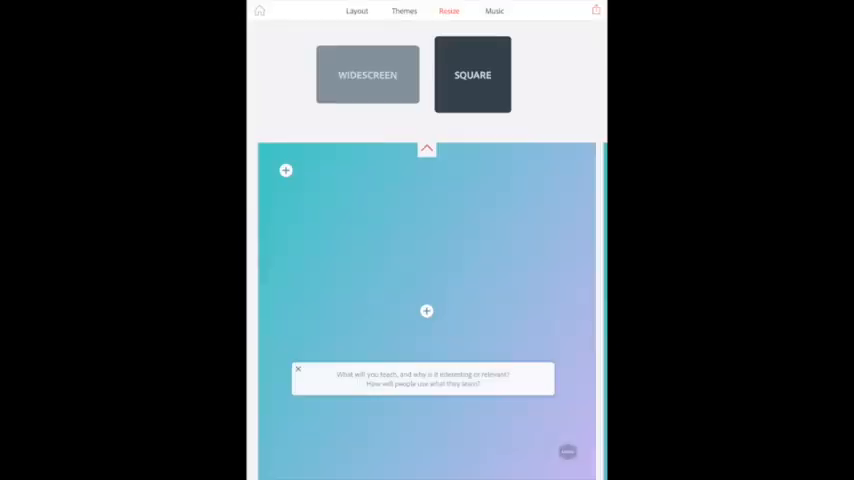
- Switch the video format to Widescreen
click(367, 74)
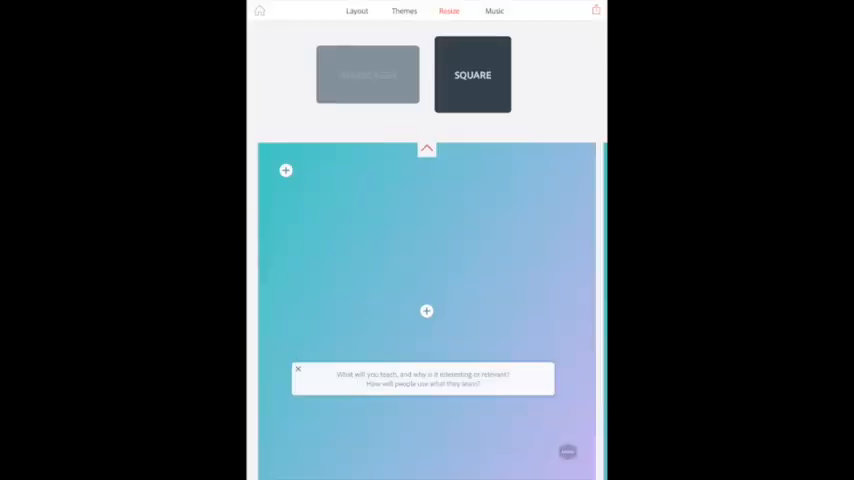
click(367, 74)
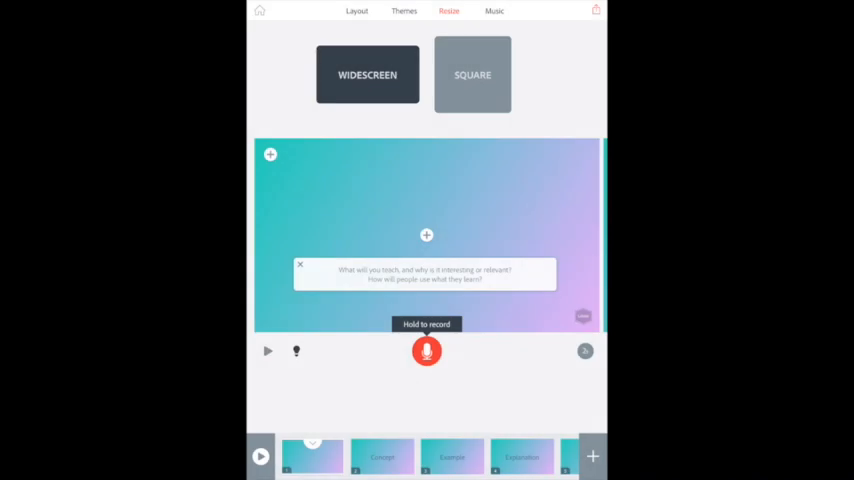
click(494, 11)
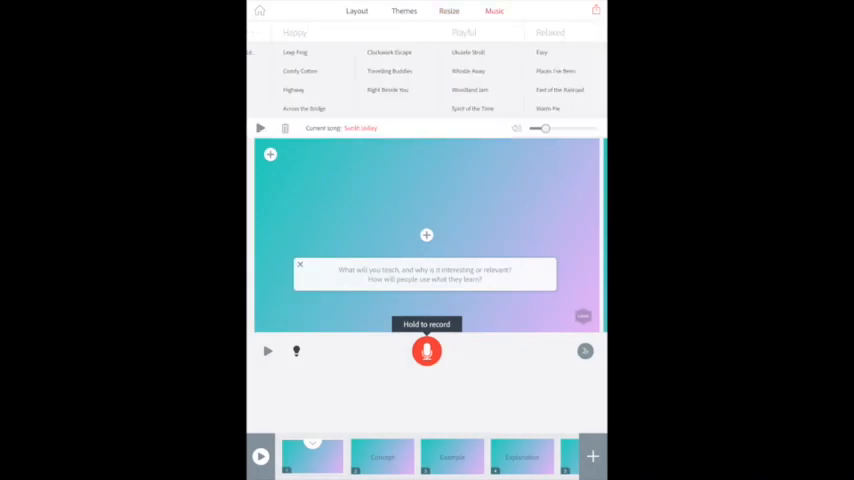
- Choose Woodland Jam from the Playful music as the soundtrack
click(427, 90)
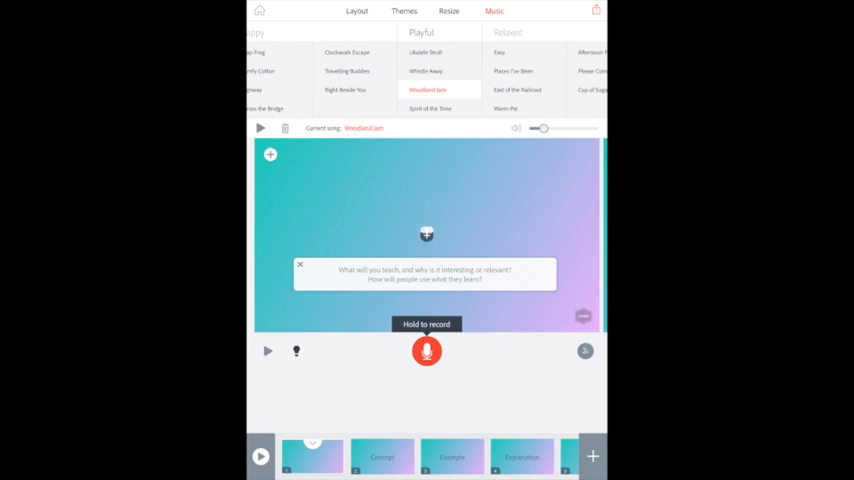
click(270, 154)
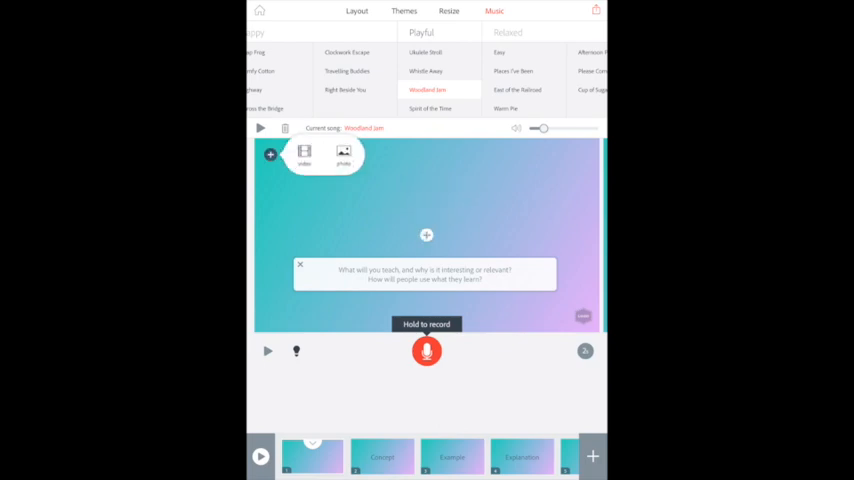
- Search photos for 'sloth' and place a sloth-in-branches image on slide one
click(344, 153)
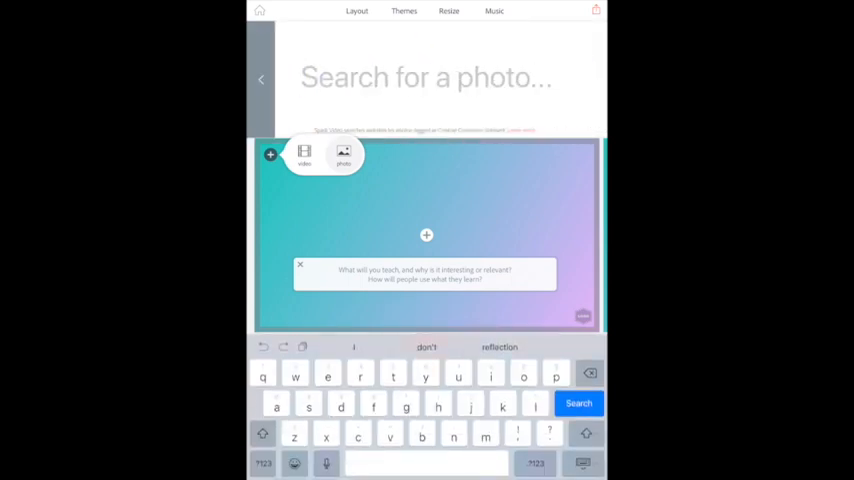
click(578, 403)
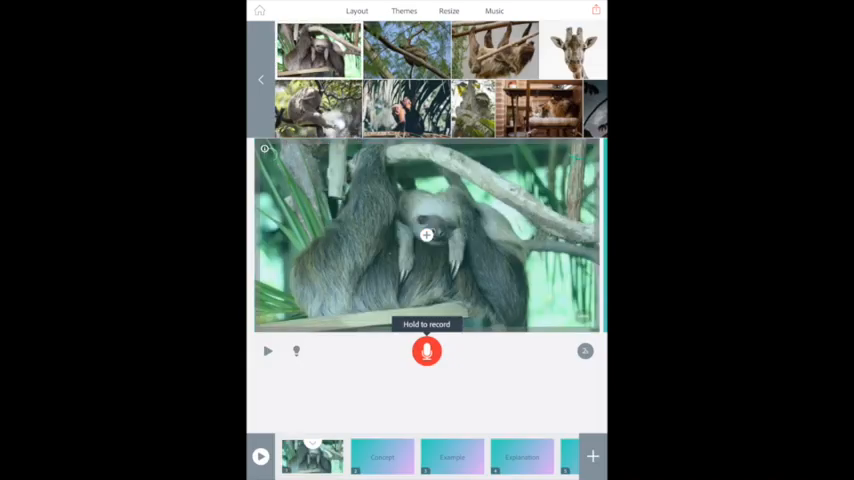
click(426, 235)
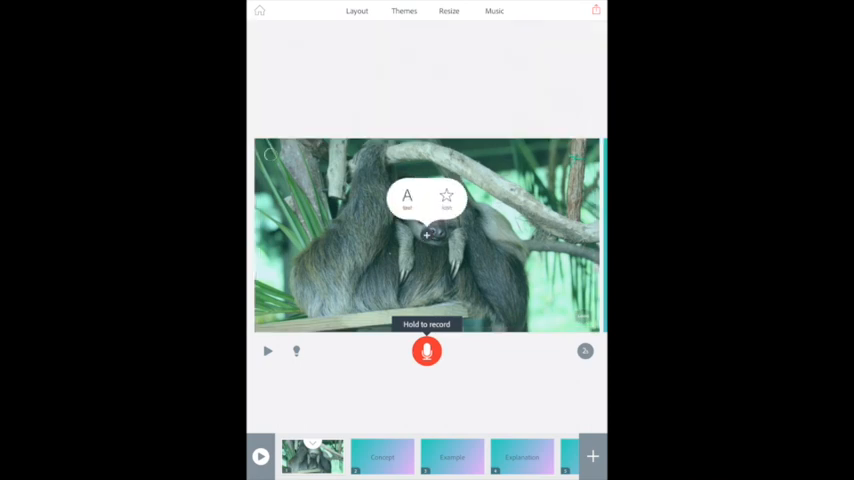
- Add the title 'Sloths are great' and record a voiceover for slide one
click(407, 197)
text(Sloths are great)
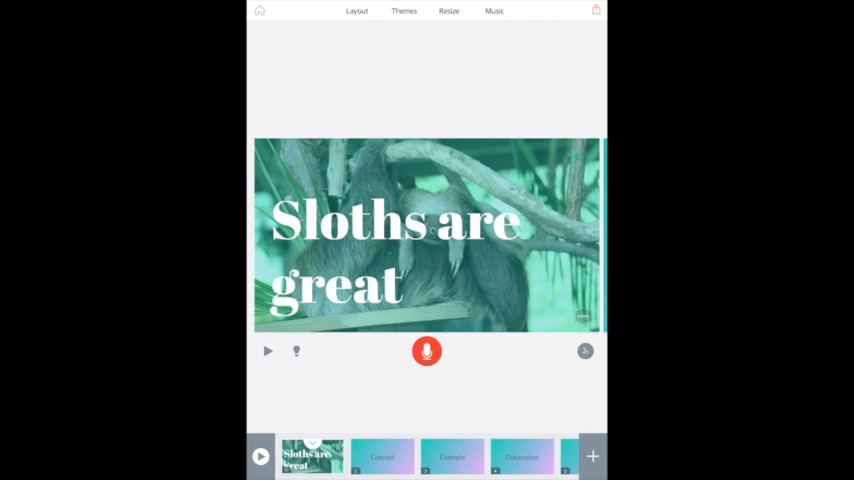
click(427, 351)
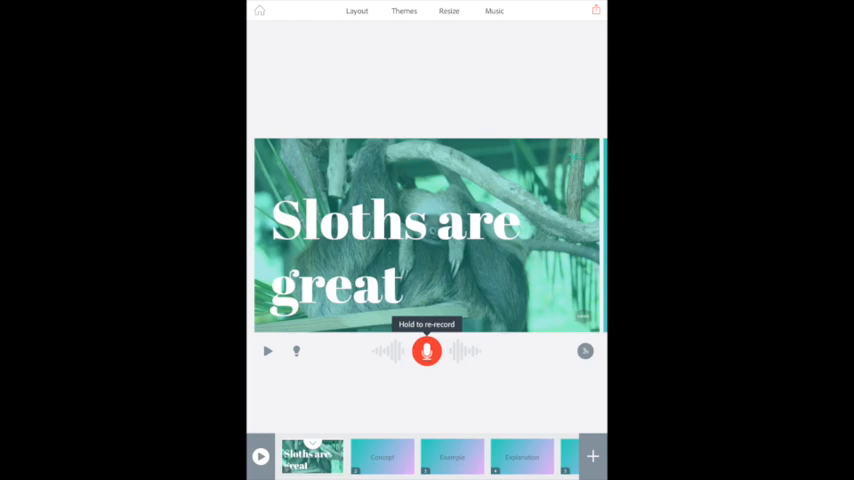
- Browse the later slides, then bring up the share and save options
click(382, 457)
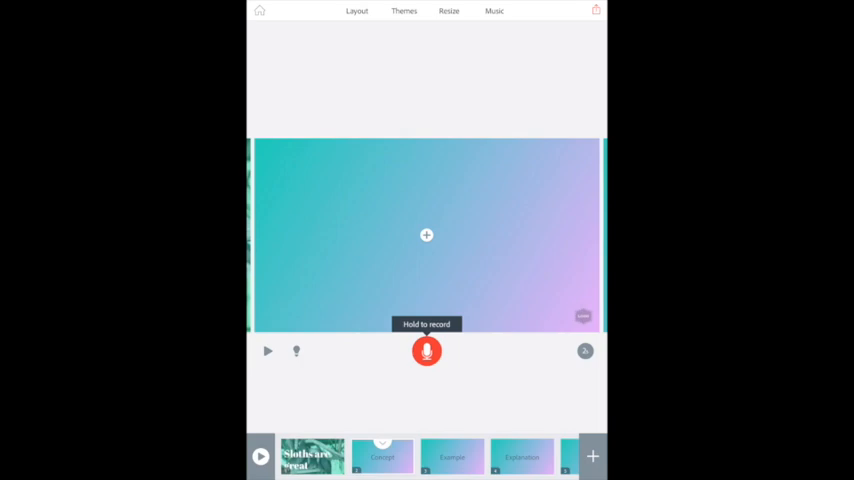
click(426, 235)
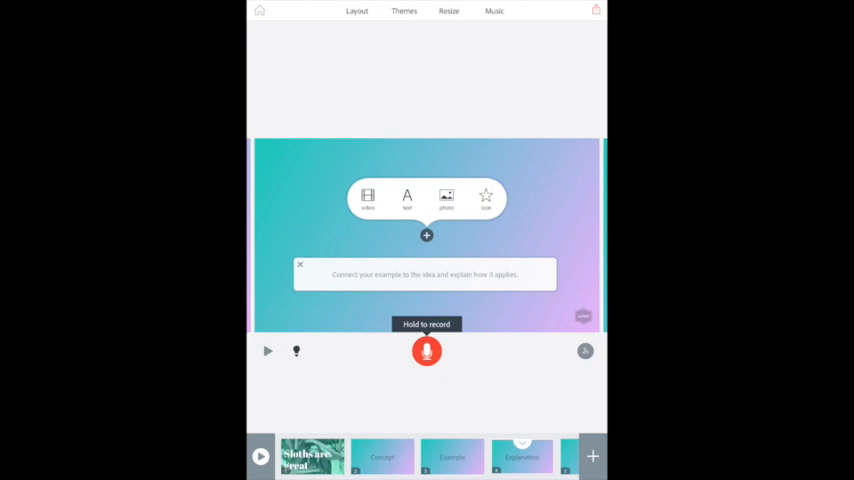
click(595, 10)
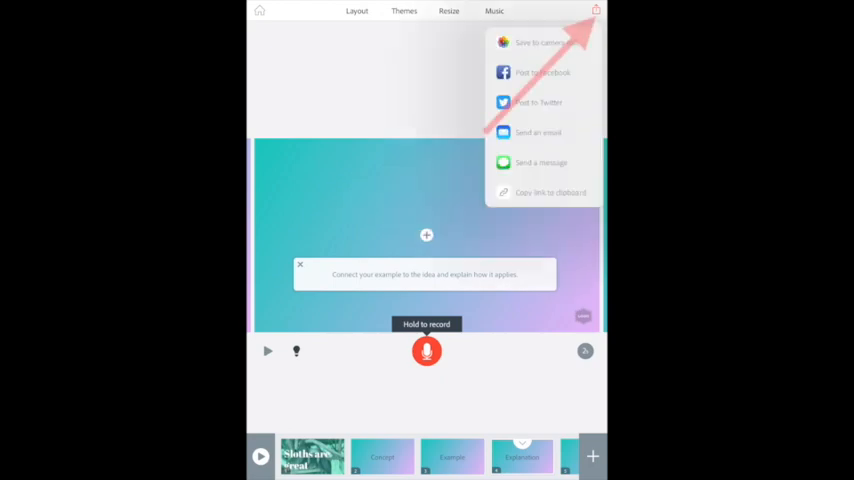